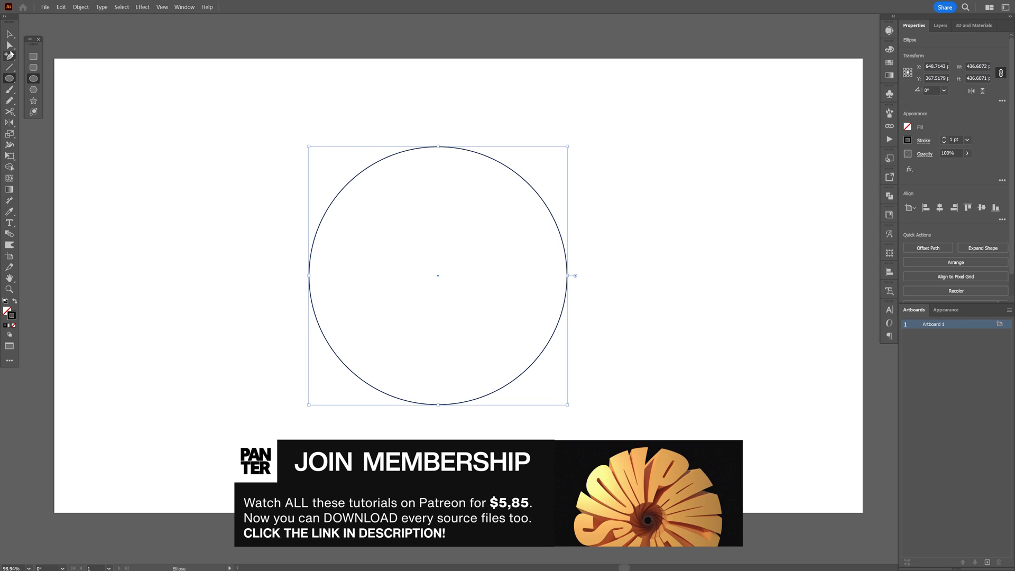
- Cut the circle's path open at its leftmost anchor point with the Direct Selection tool
click(10, 46)
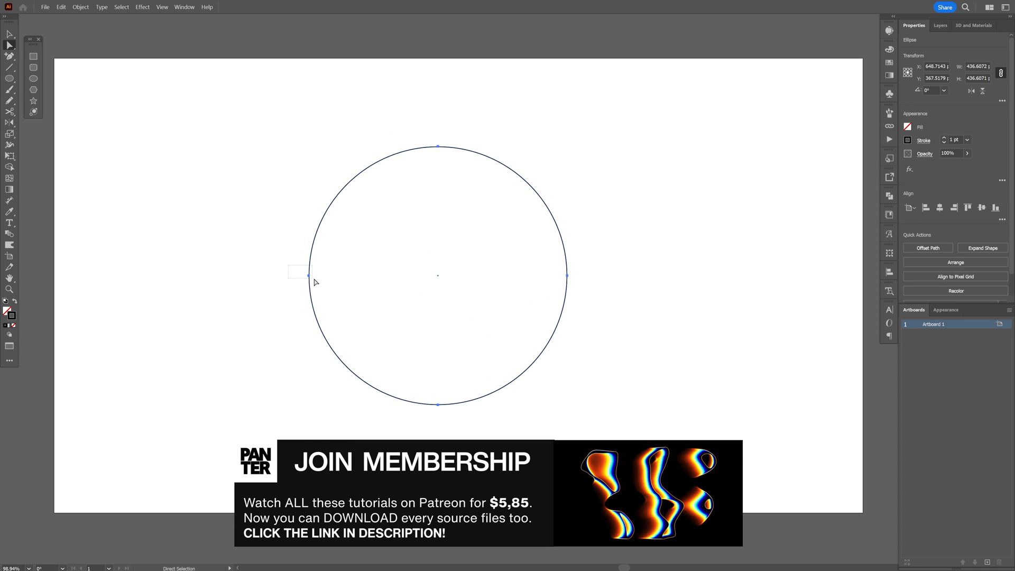
click(308, 275)
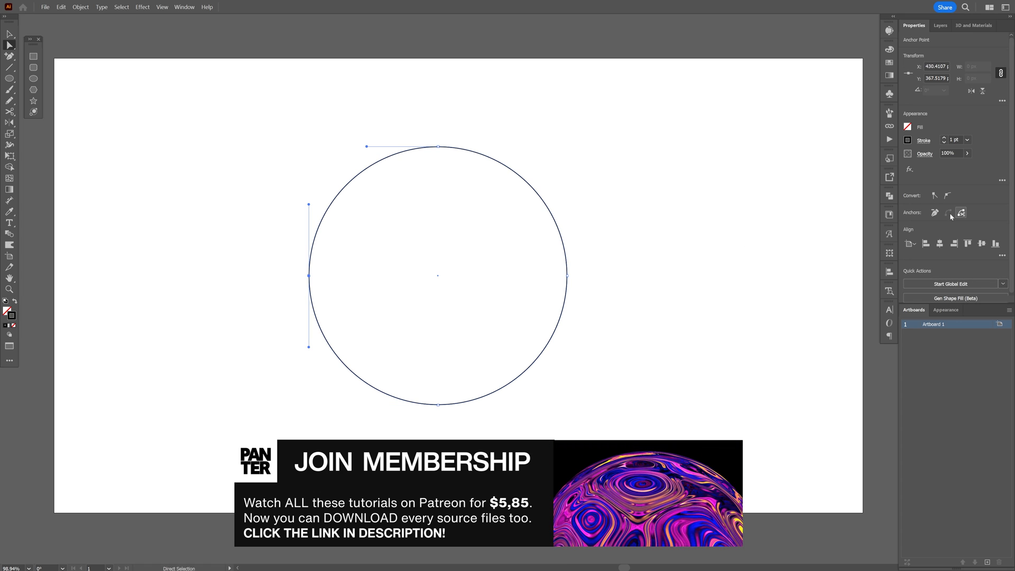
click(9, 34)
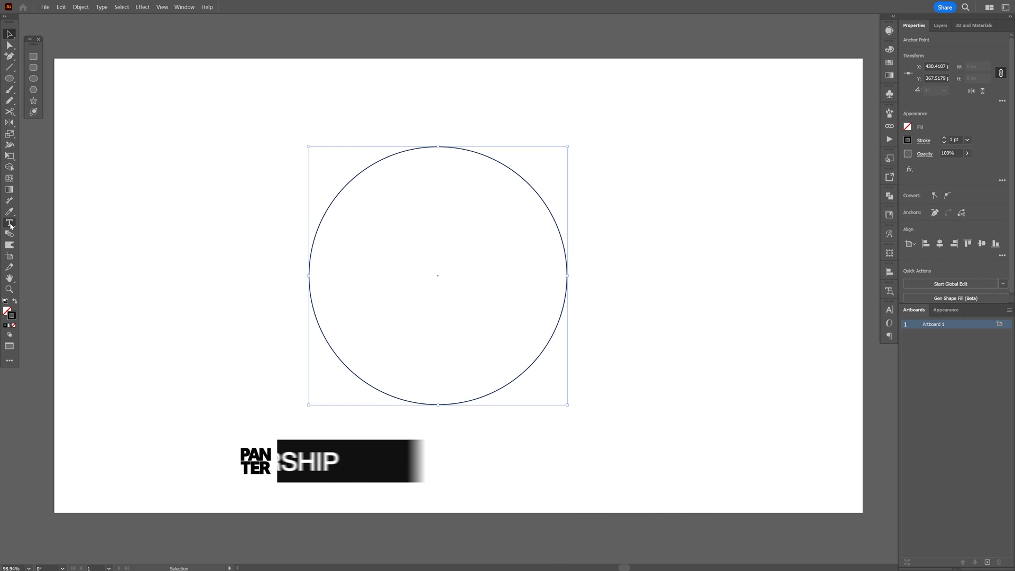
- Place PANTER VISION twice along the circle in Humane Bold at 135 pt with tracking 200
click(9, 223)
text(PANTER VISION)
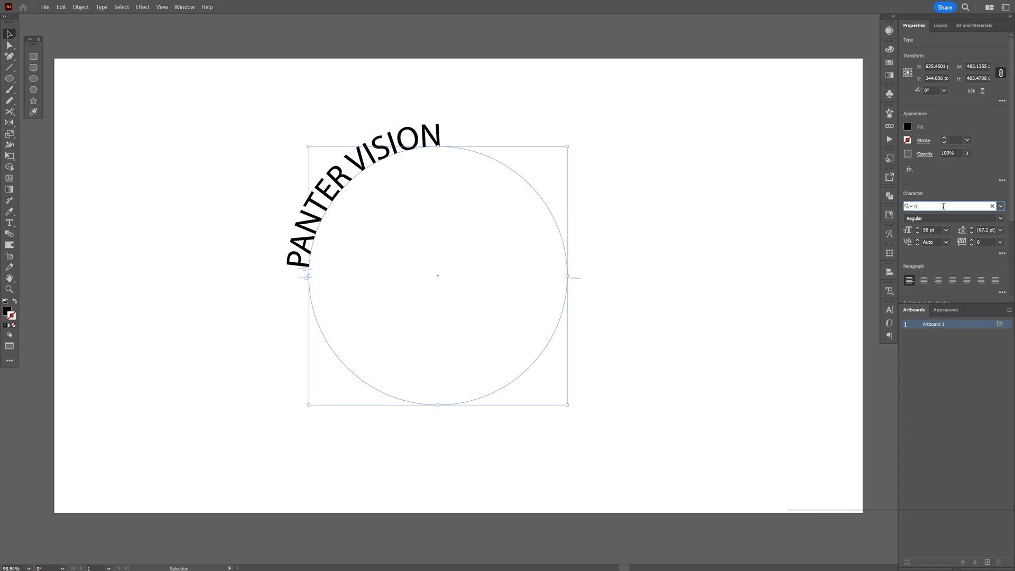
click(946, 229)
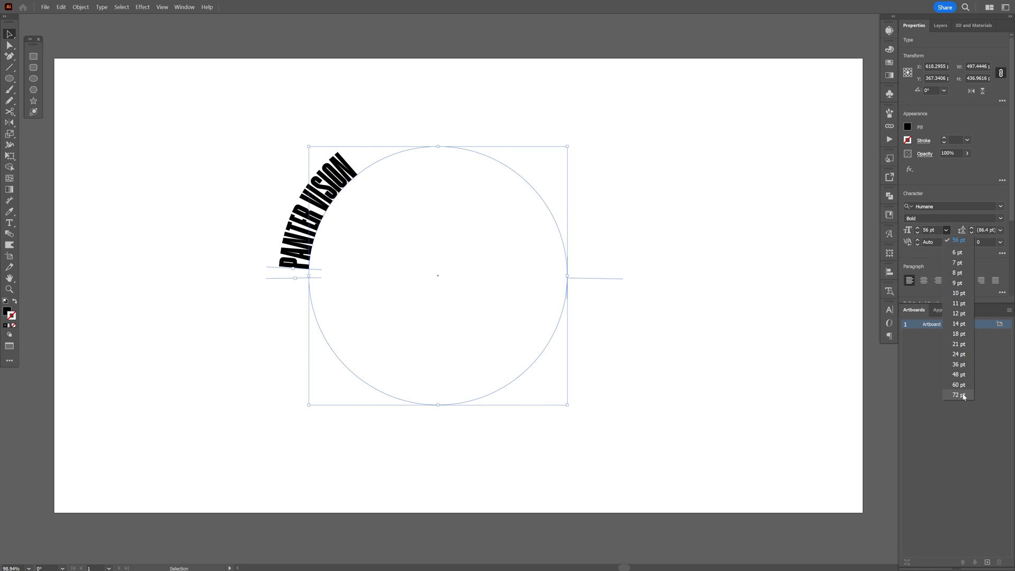
click(960, 394)
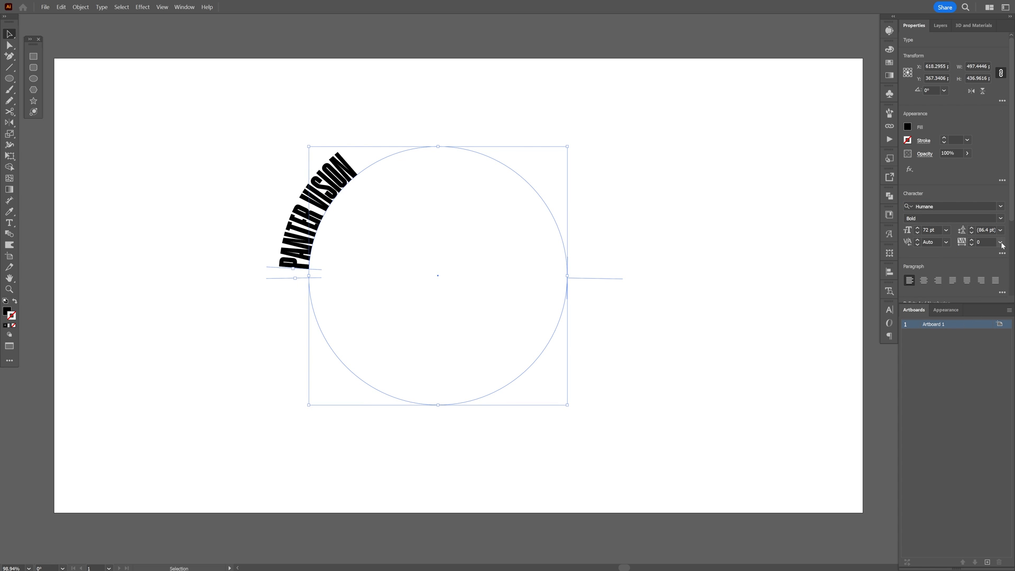
click(1000, 242)
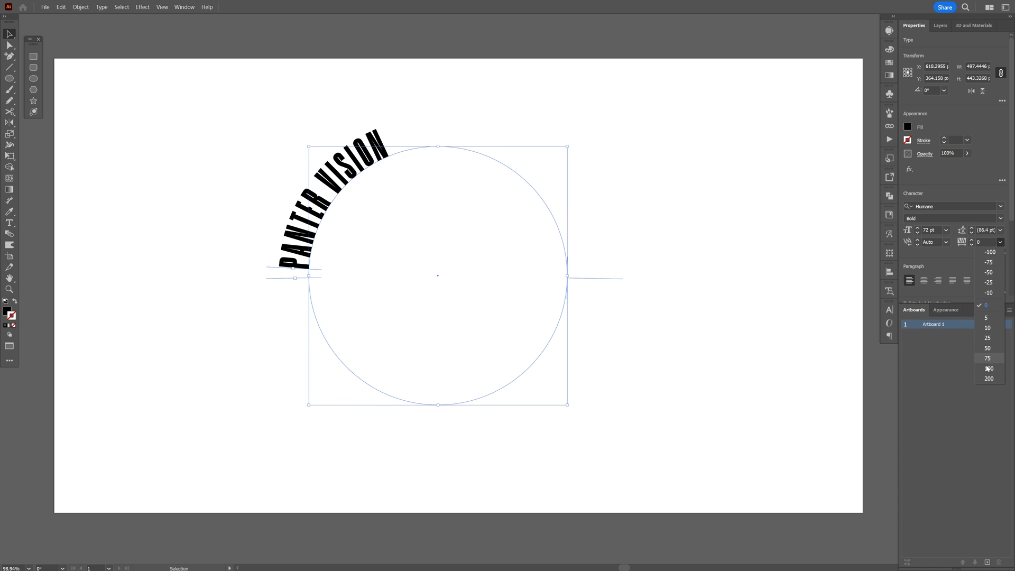
click(989, 378)
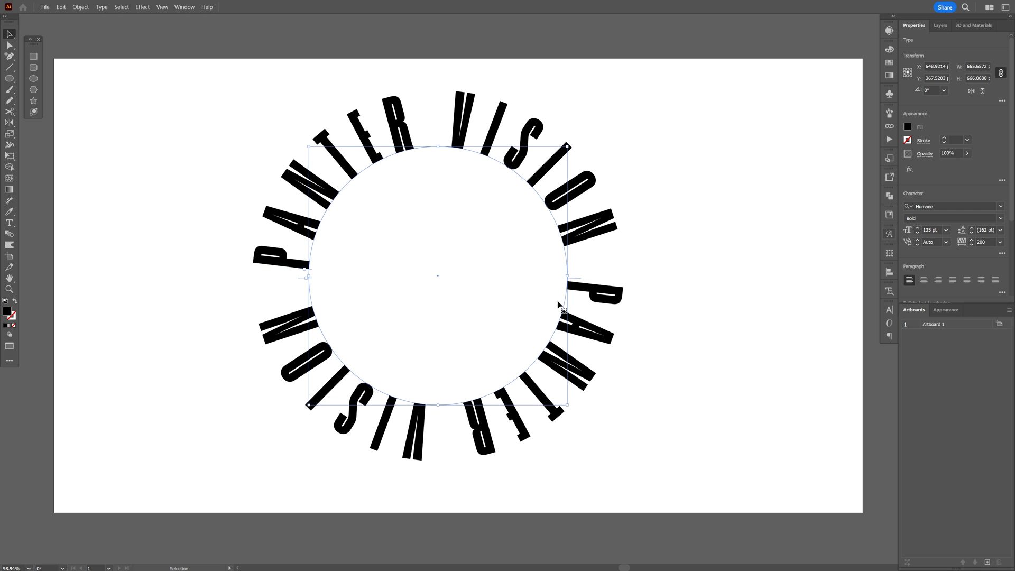
- In Appearance, add a yellow fill and a black stroke of 5 pt to the lettering
click(946, 310)
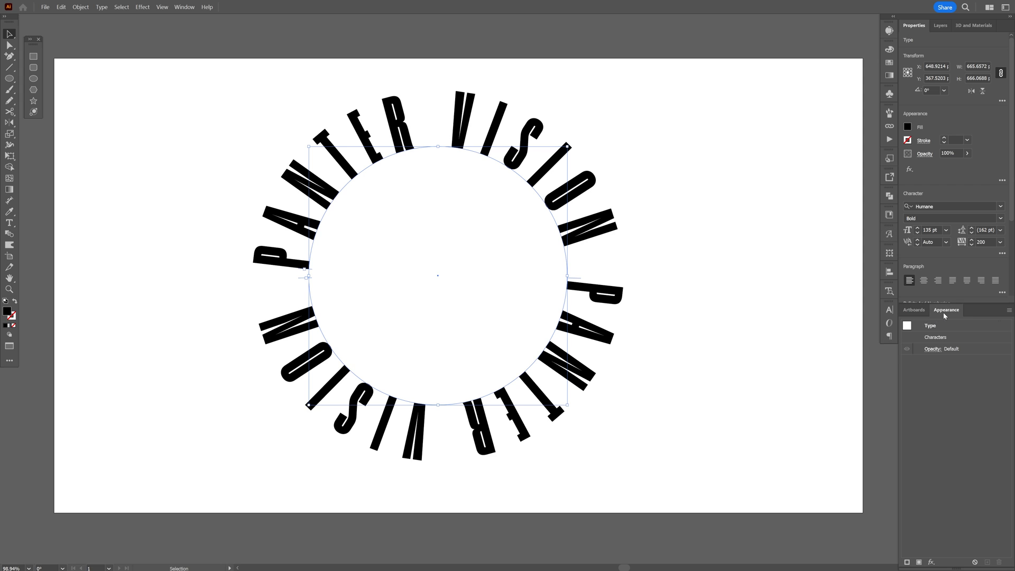
click(931, 325)
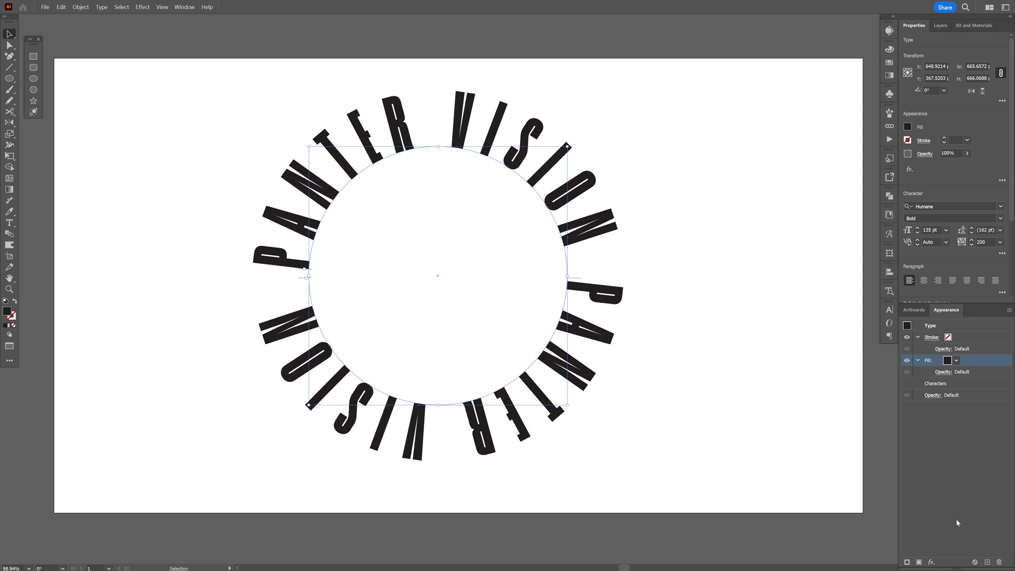
click(956, 360)
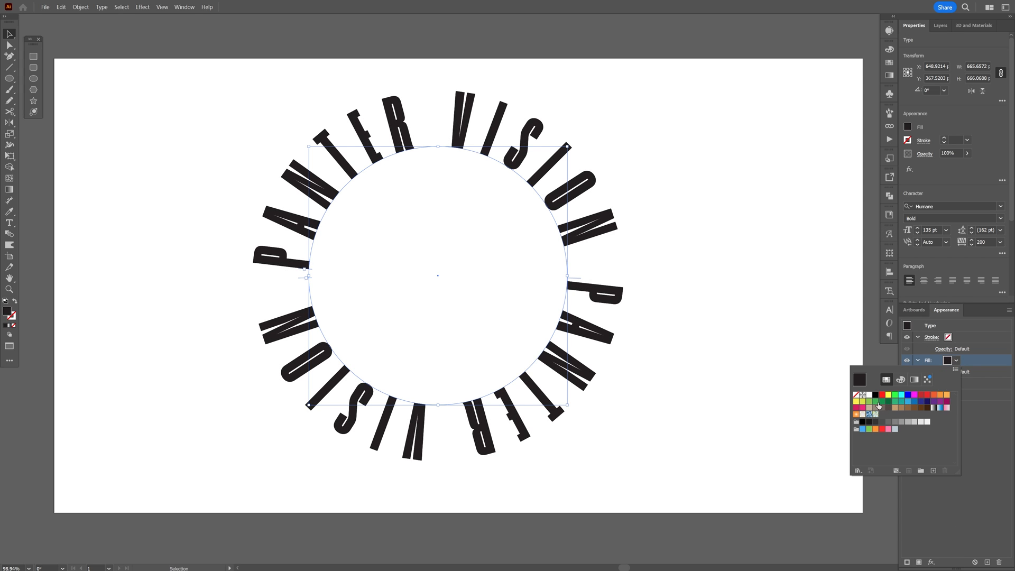
click(863, 402)
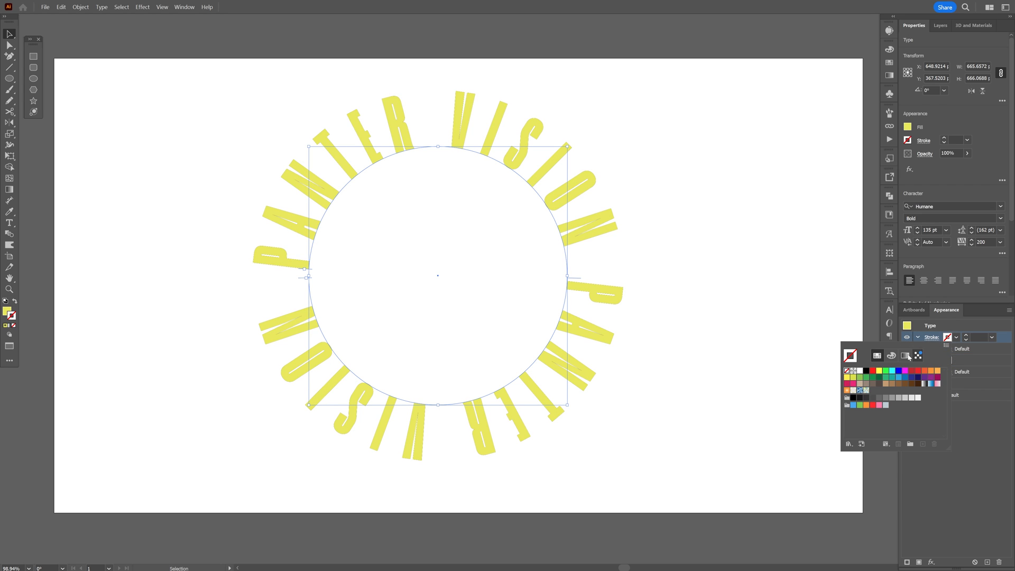
click(866, 370)
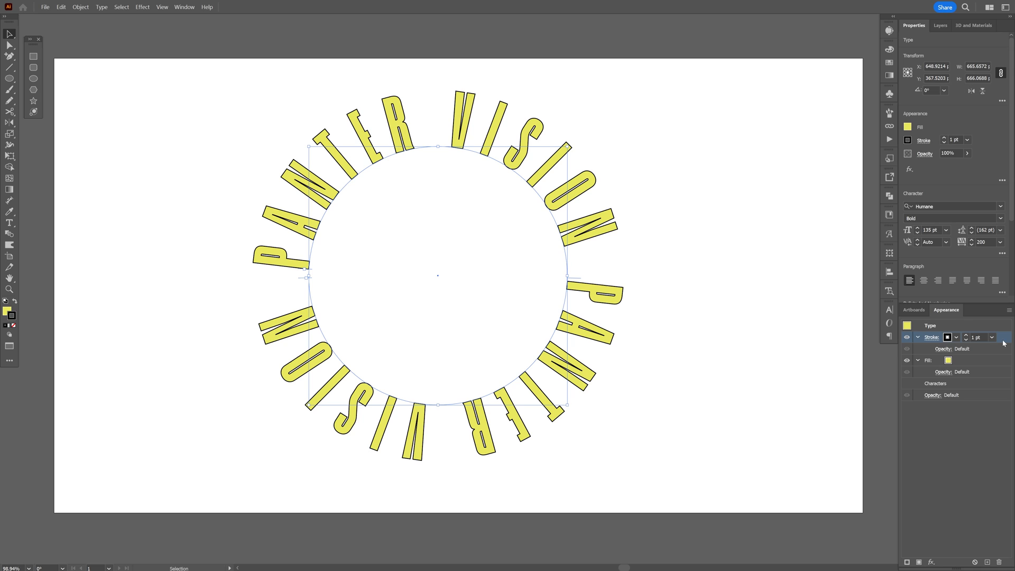
click(971, 336)
text(5)
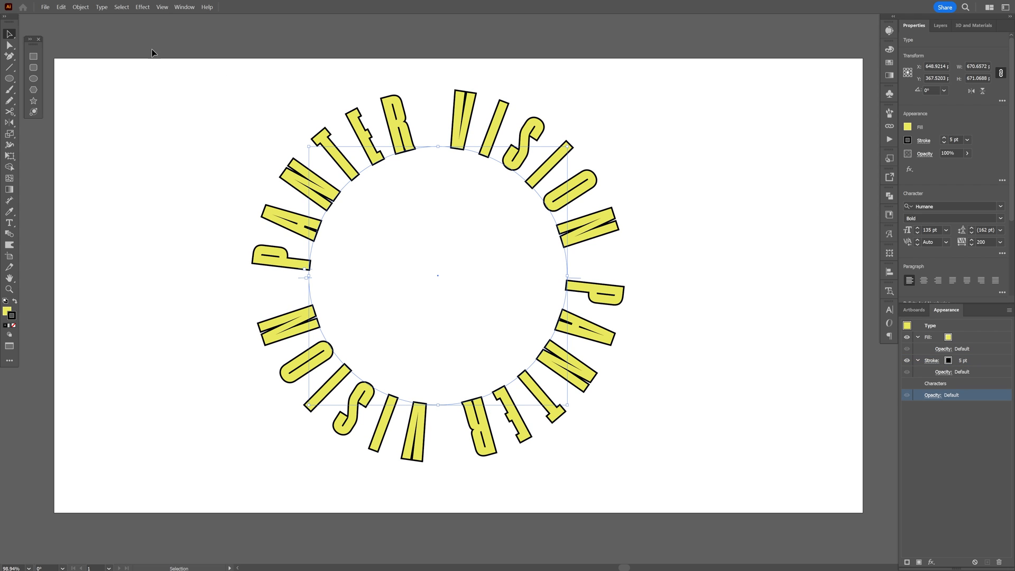
- Expand the path text into outlined letter shapes via Object > Expand
click(80, 6)
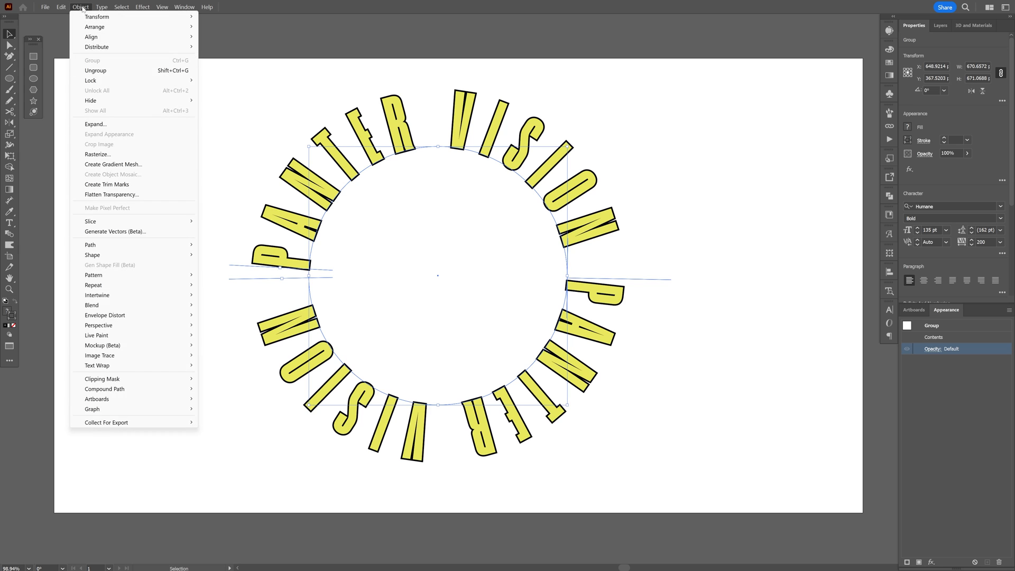
mouse_move(95, 124)
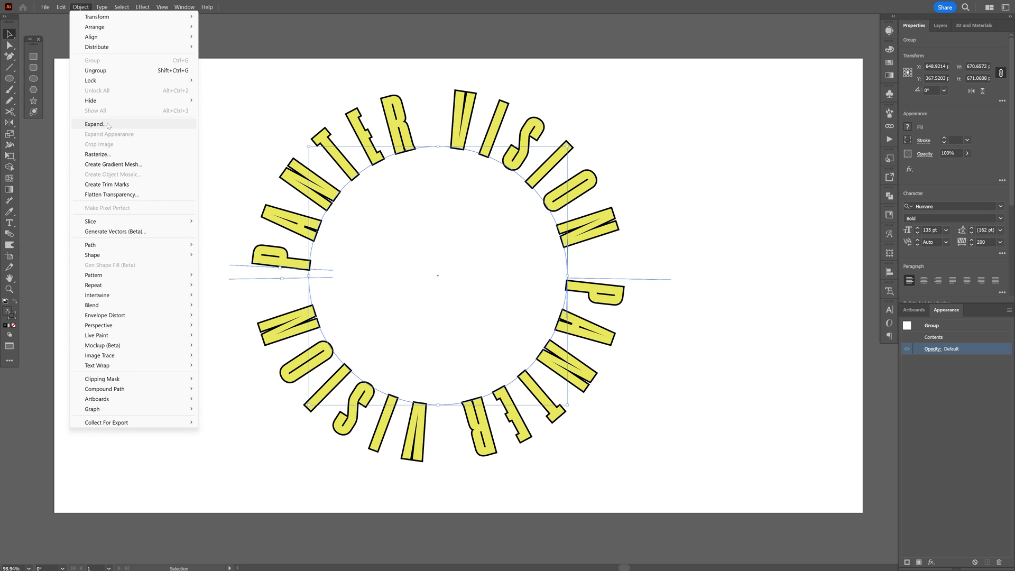
click(96, 124)
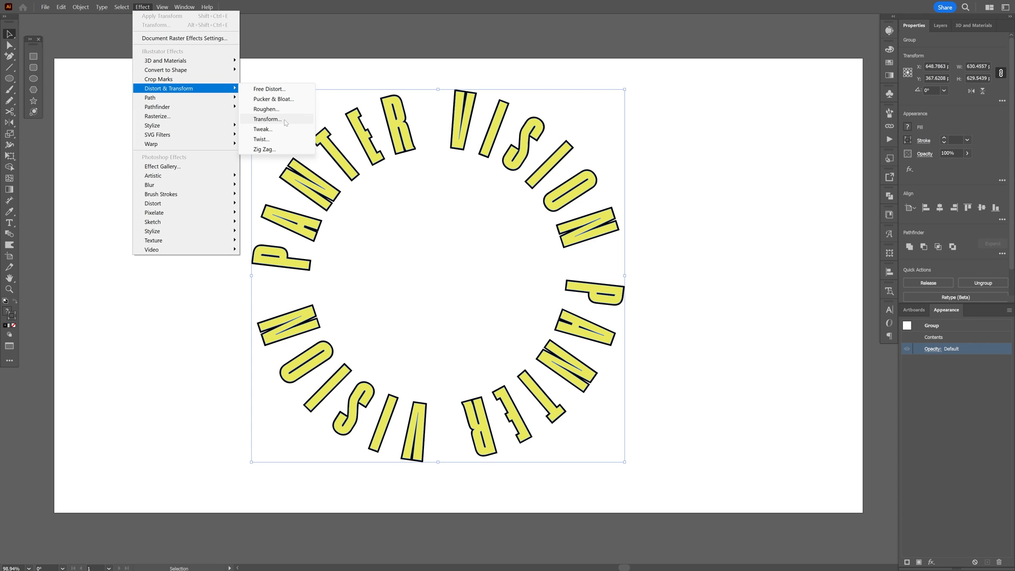
- Apply a Transform effect: scale 97%, angle -2°, 111 copies
click(268, 118)
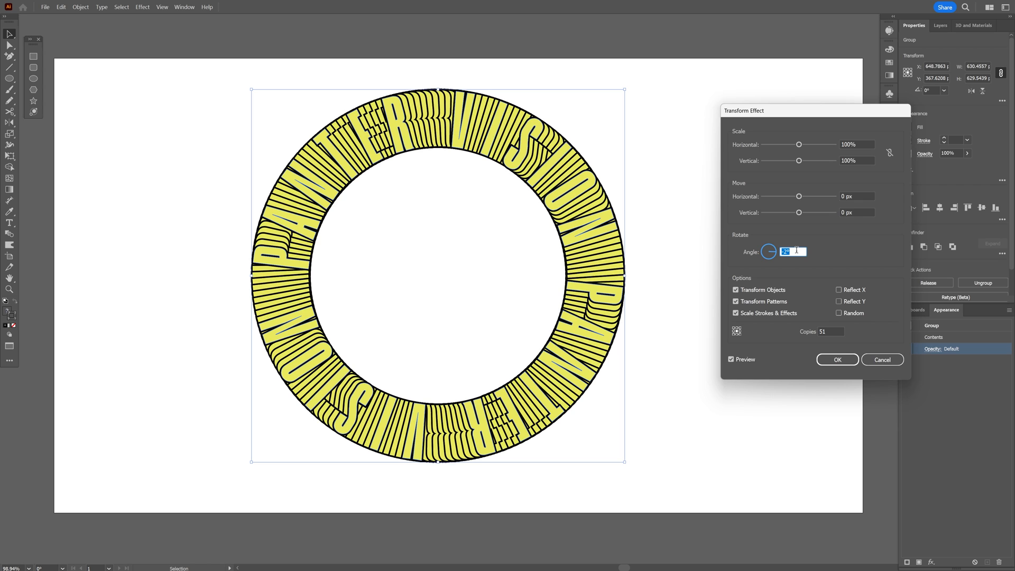
drag(743, 110, 681, 146)
text(111)
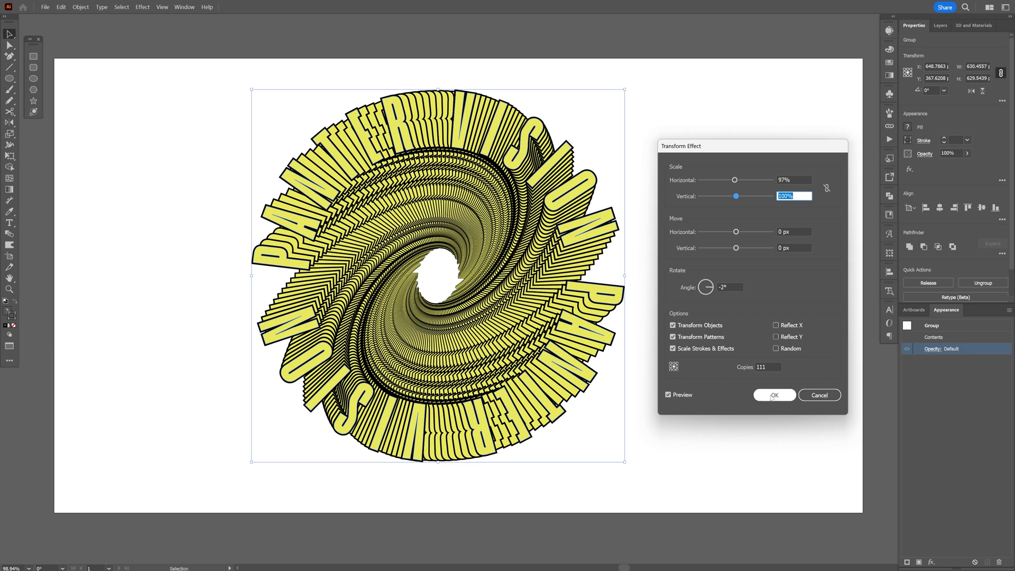
click(774, 394)
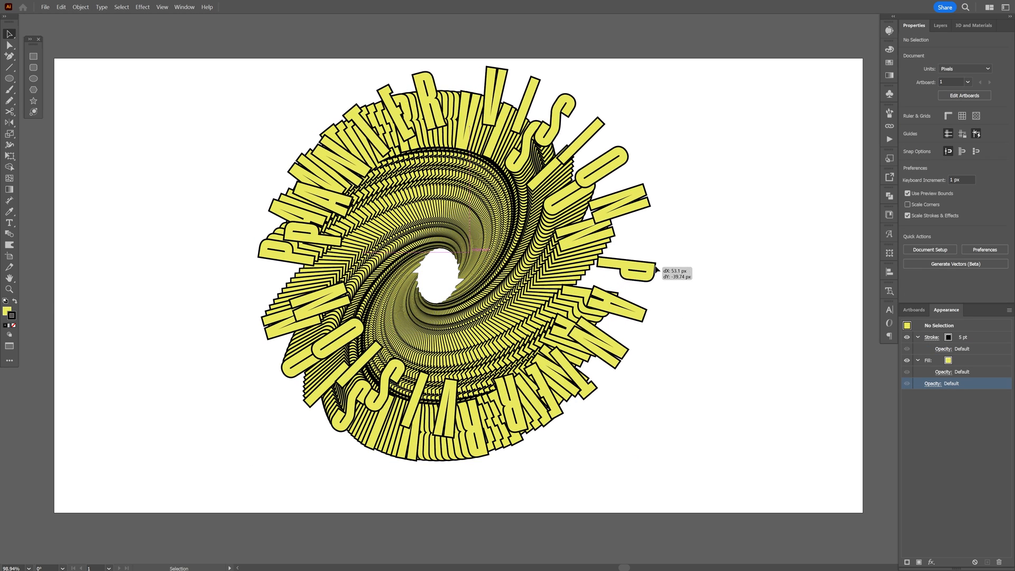
- Select the expanded lettering group and view the plain ring at higher zoom
click(454, 259)
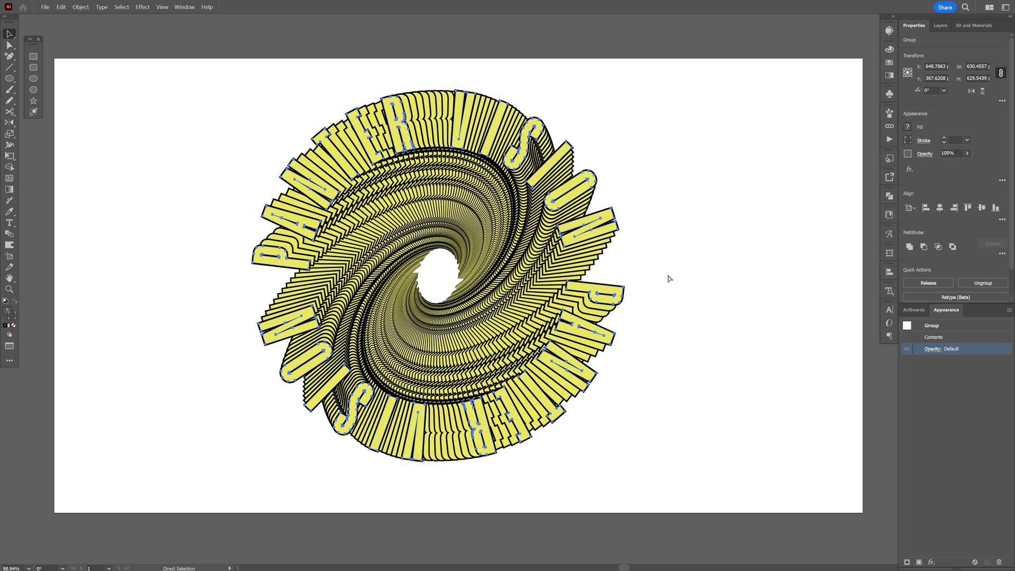
click(669, 278)
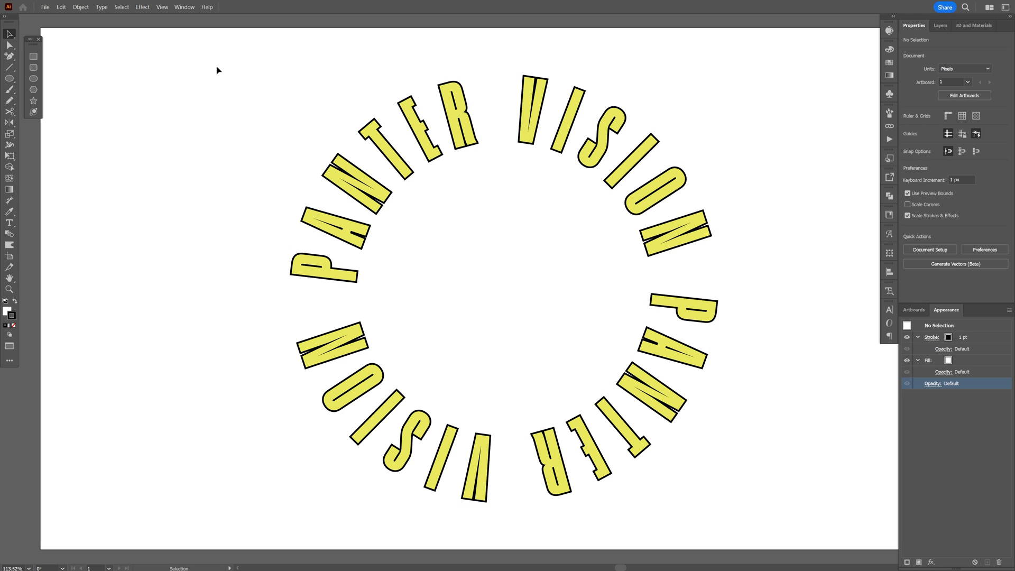
- Direct-select one letter and extend the selection to all shapes with the same yellow fill
click(10, 45)
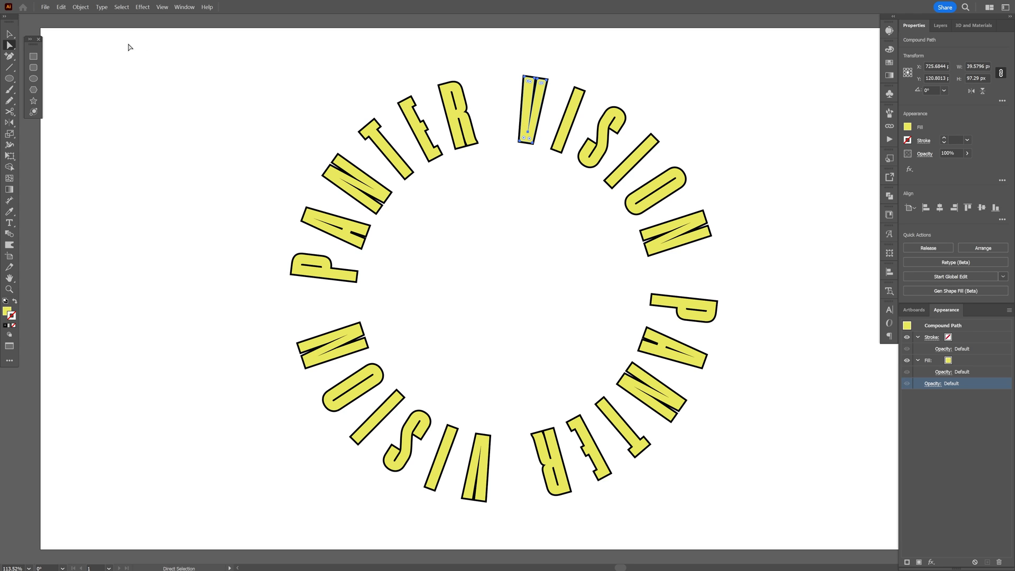
click(121, 7)
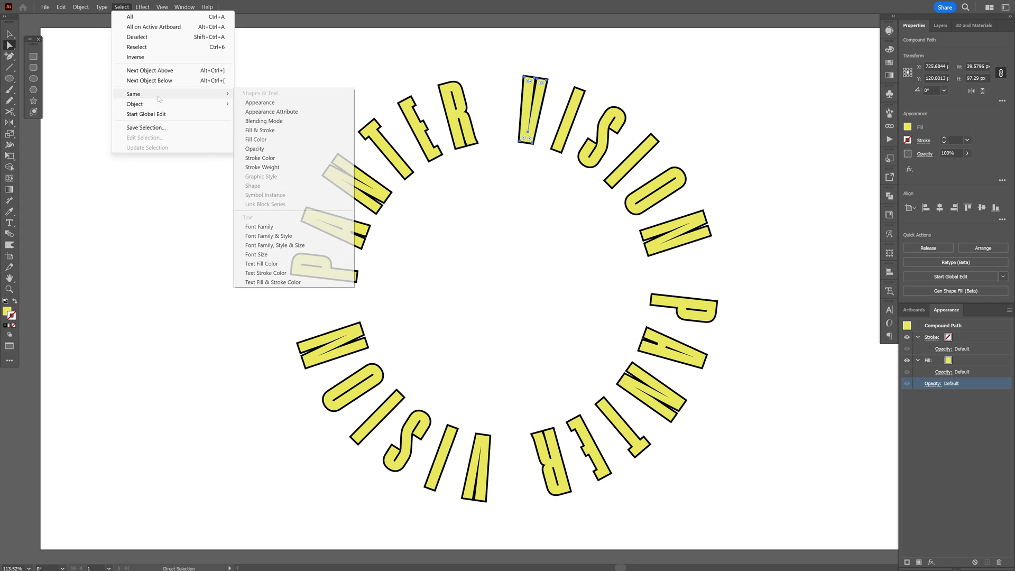
mouse_move(256, 139)
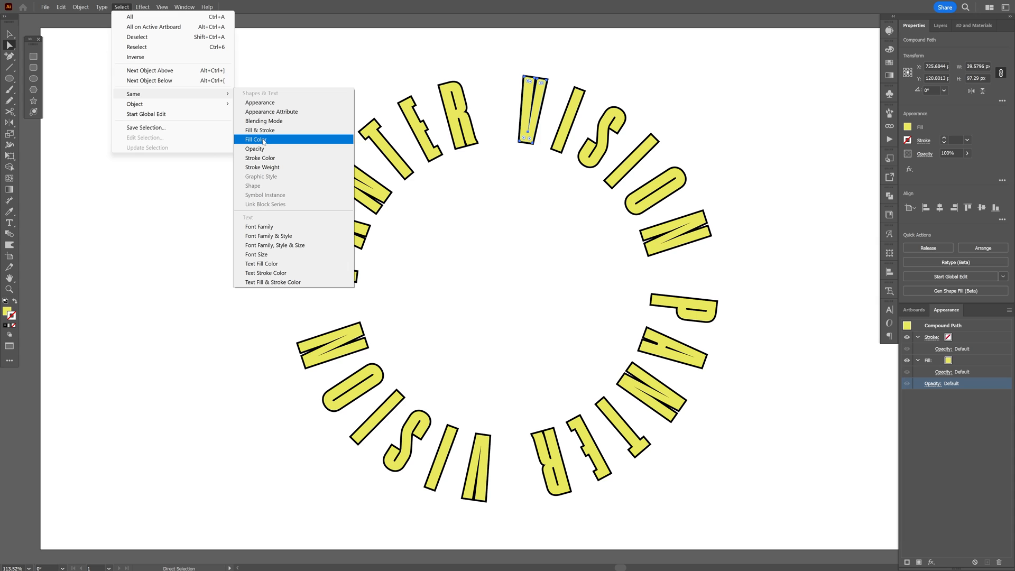
click(256, 139)
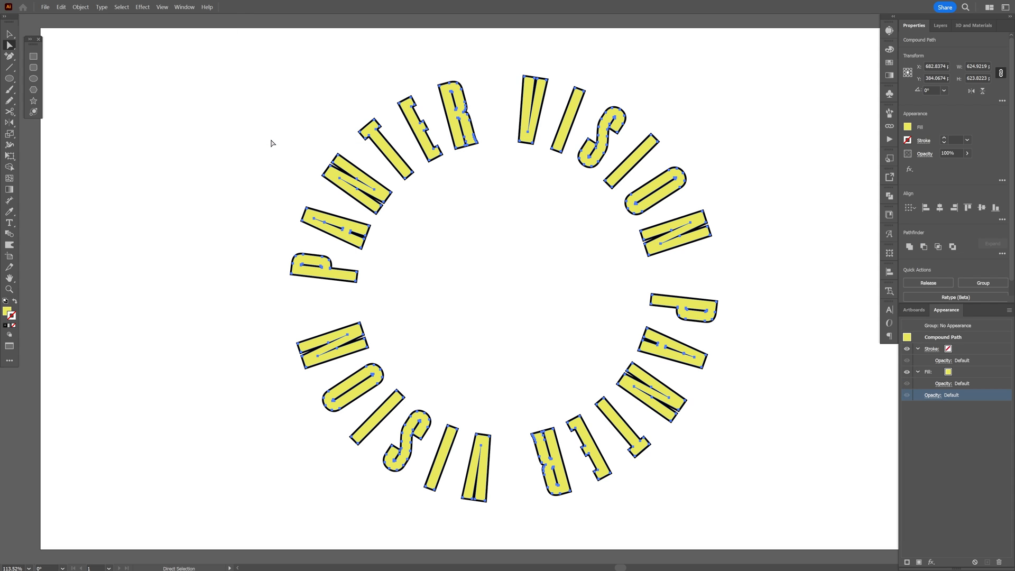
mouse_move(874, 143)
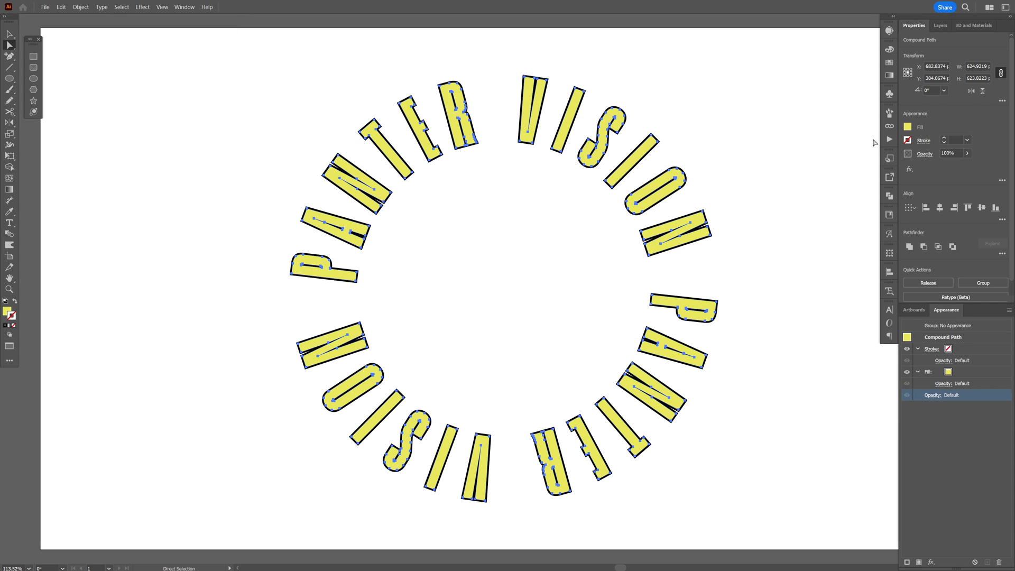
click(908, 126)
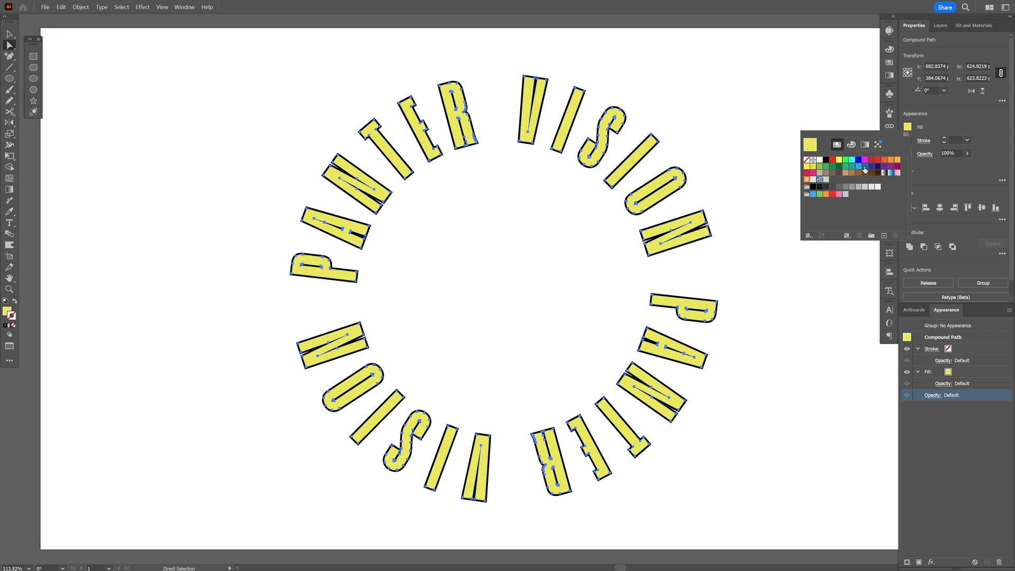
- Switch to the Untitled-8 document showing the finished vortex
click(173, 20)
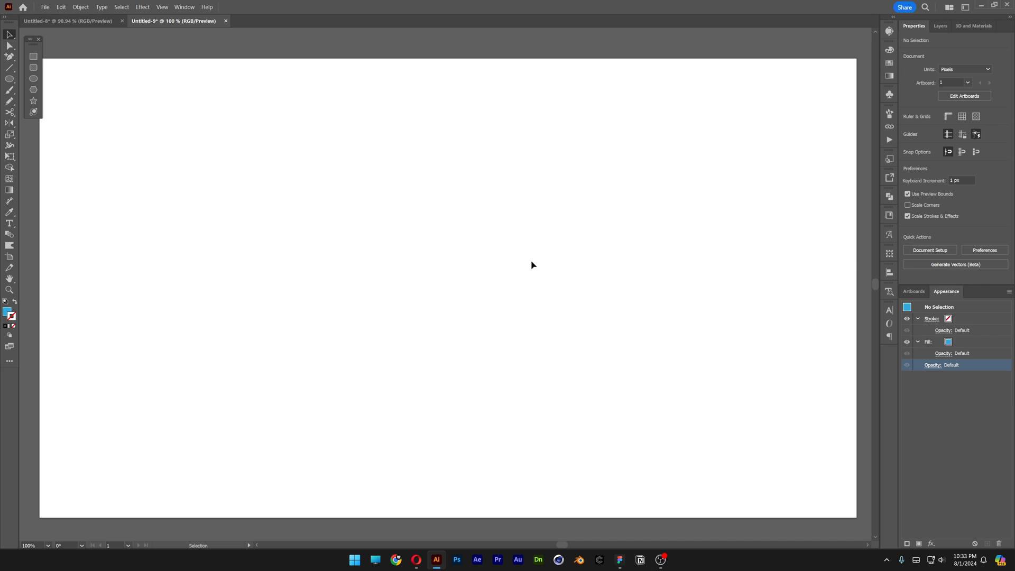
click(68, 20)
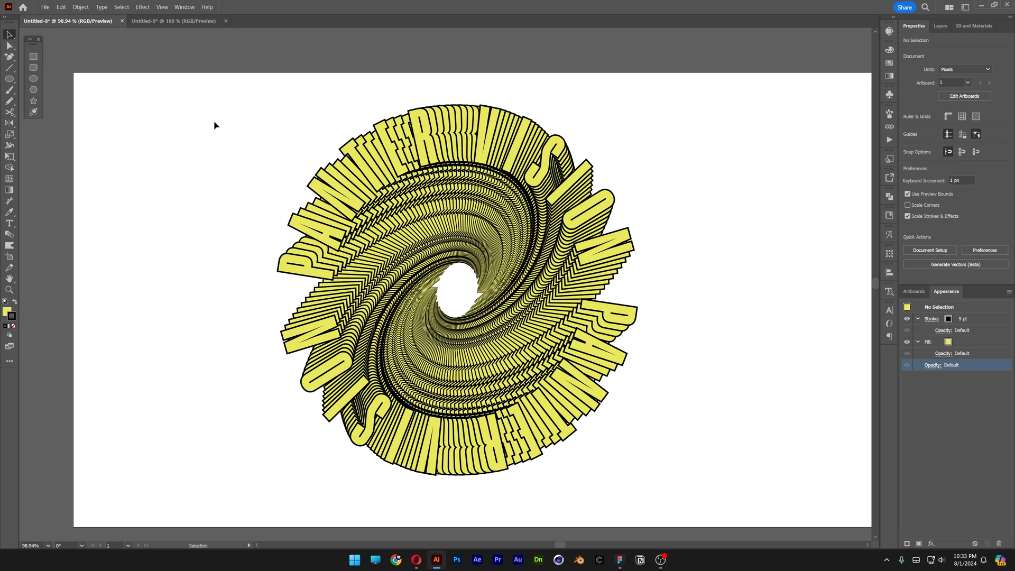